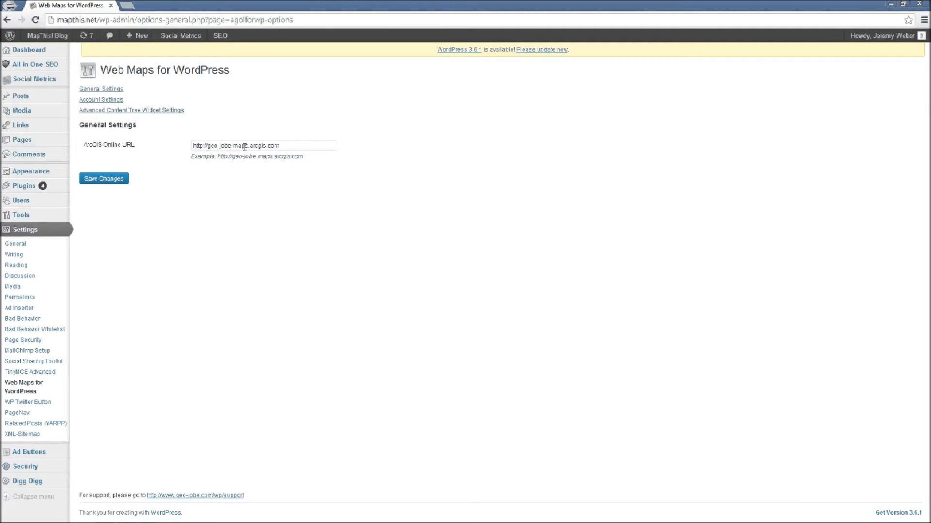
# Show the plugin's Account Settings with the empty ArcGIS Online username field
pyautogui.click(101, 99)
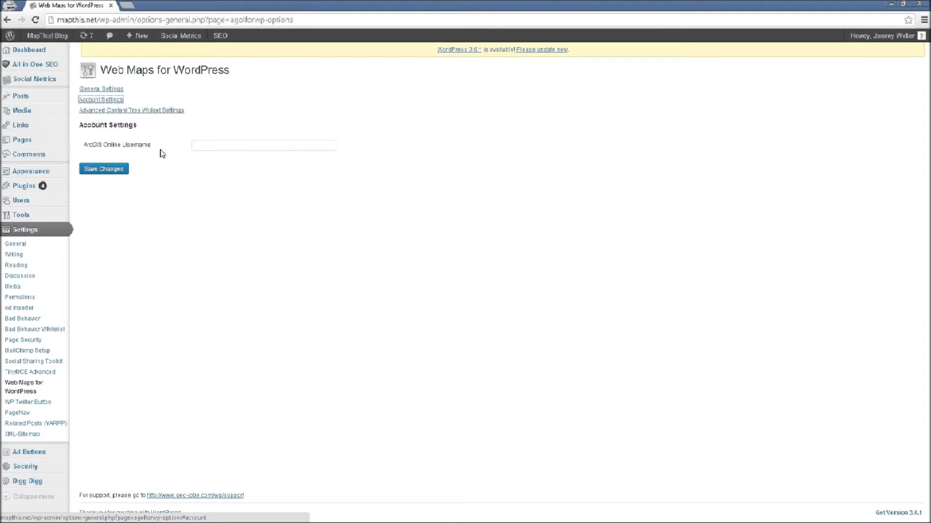
pyautogui.moveTo(174, 148)
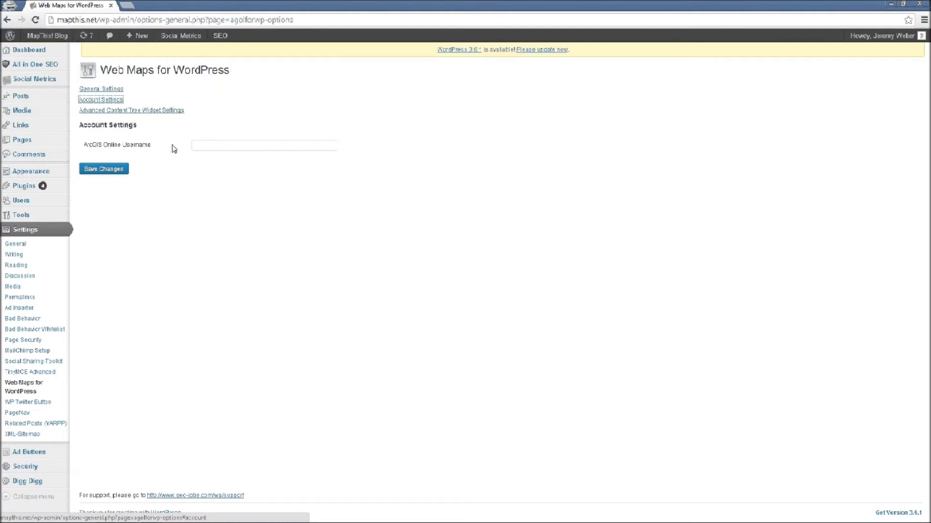
# Show the Advanced Content Tree Widget Settings with Items Summary Page ID 23181
pyautogui.click(131, 110)
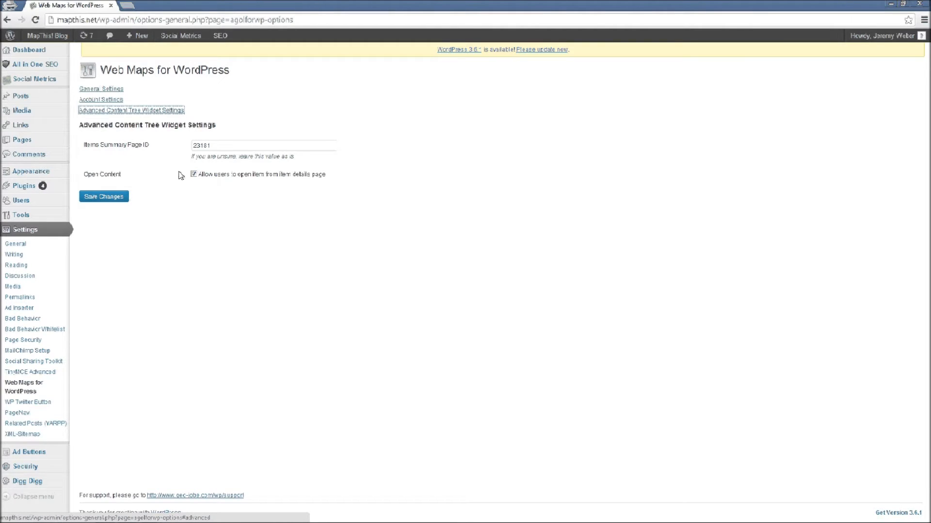
pyautogui.moveTo(188, 175)
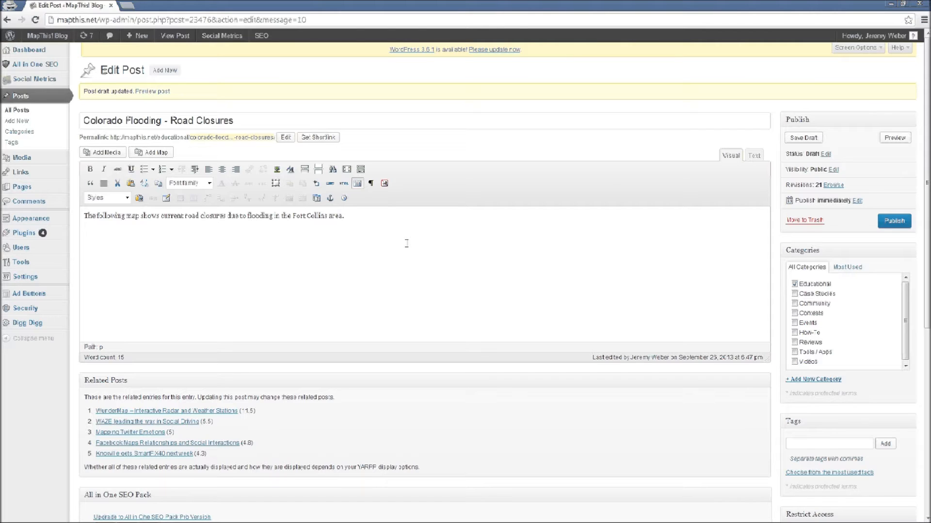
# Place the cursor after the post text and bring up the Add Map dialog
pyautogui.click(87, 231)
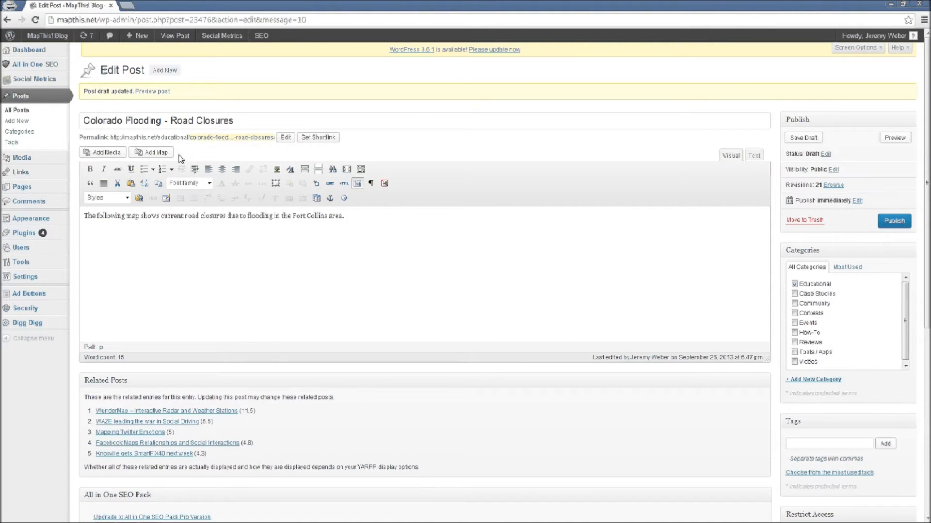
pyautogui.click(150, 152)
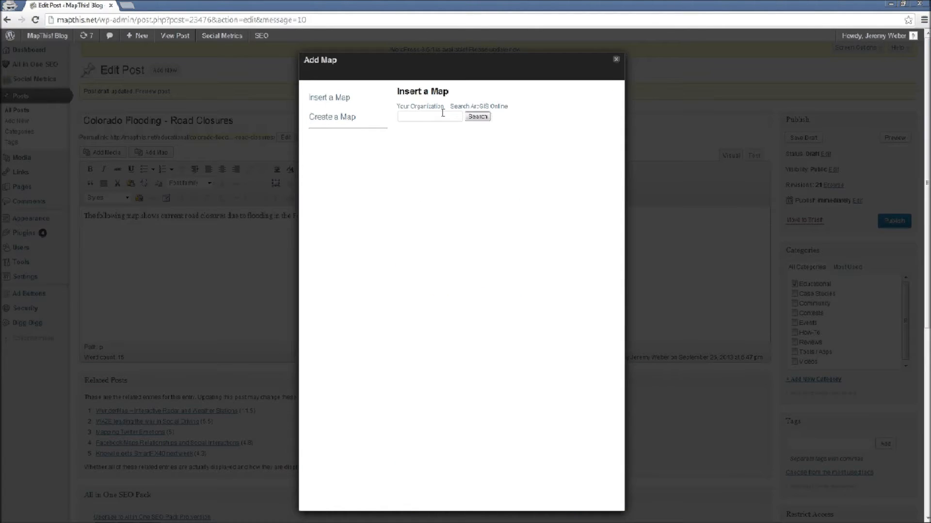
# Search ArcGIS Online for 'weld county food' and choose the 2013 Flood Road Closure Map
pyautogui.write('weld county food')
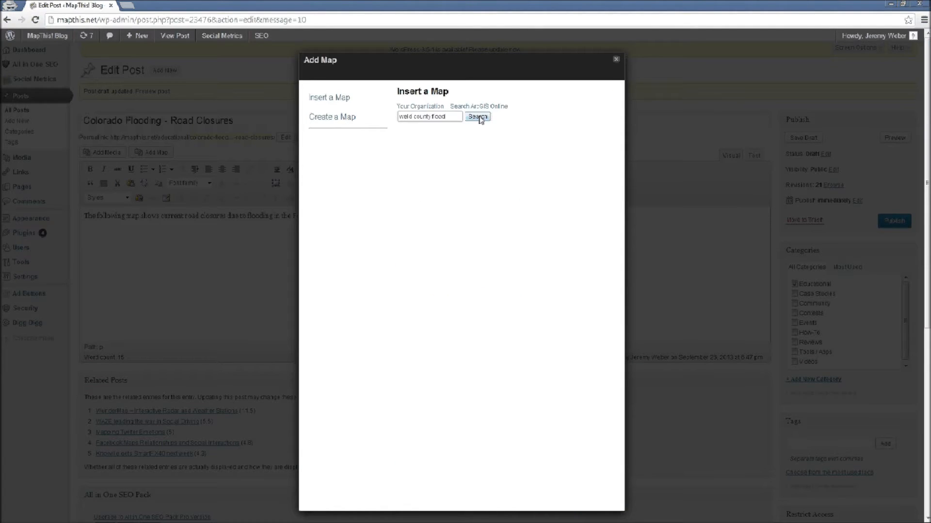
pyautogui.click(477, 116)
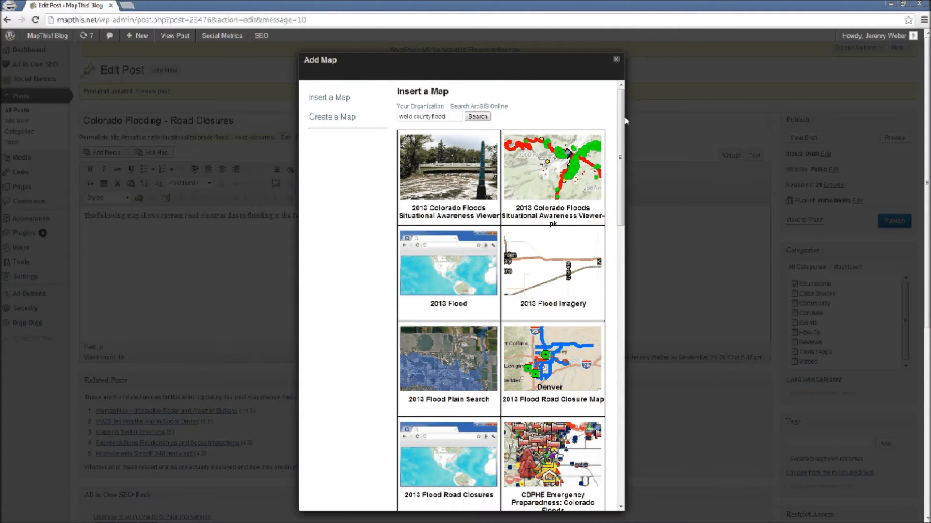
pyautogui.scroll(-3)
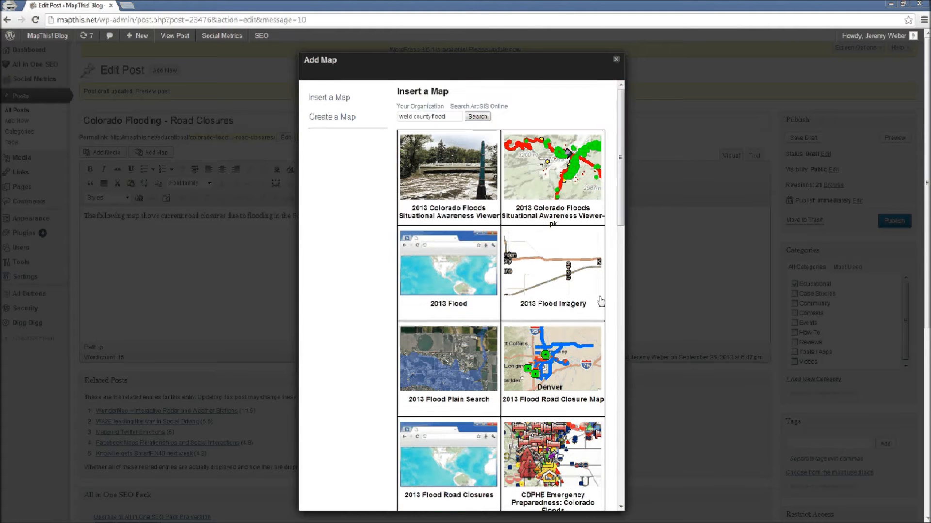
pyautogui.click(552, 359)
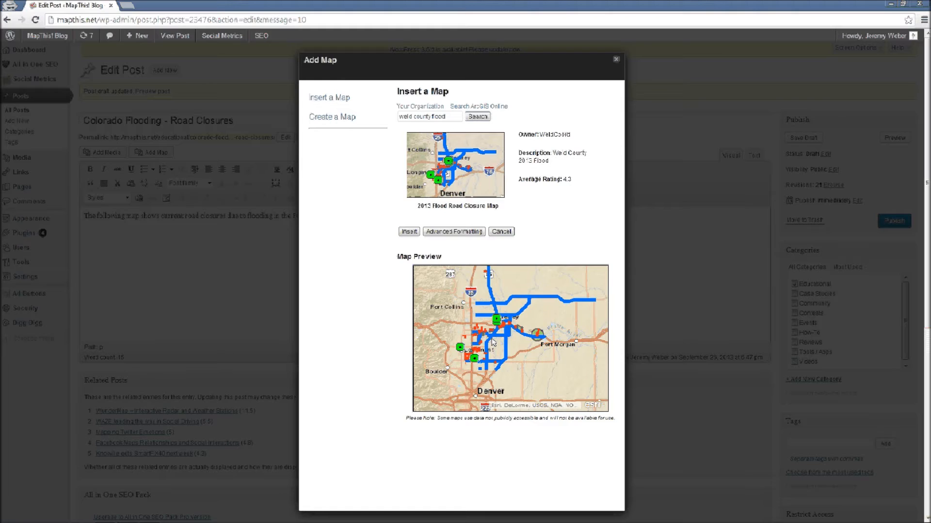
# Enable legend, location search and basemap selector in Advanced Formatting and confirm
pyautogui.click(453, 232)
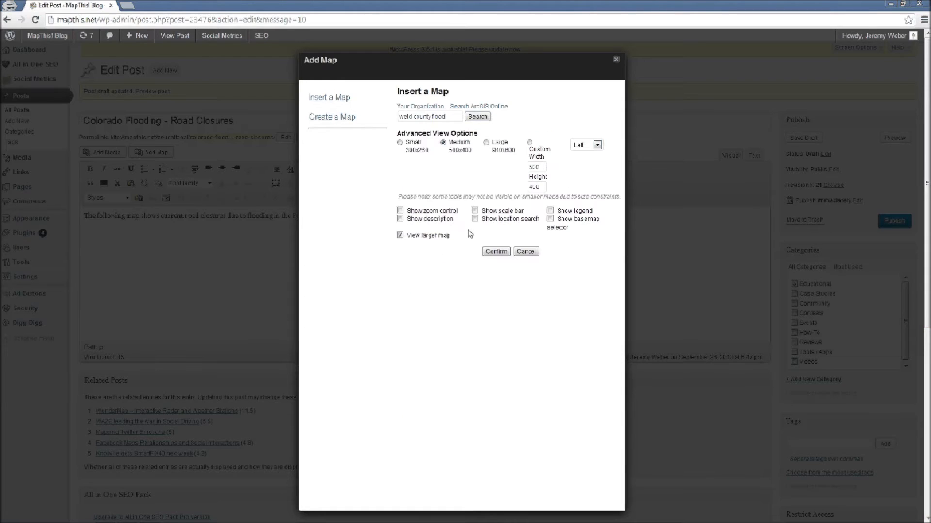
pyautogui.moveTo(444, 285)
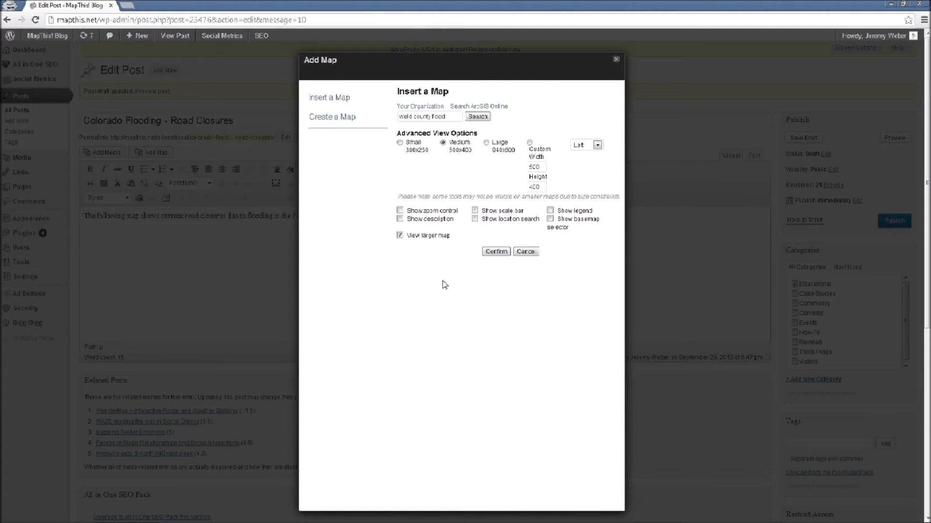
pyautogui.moveTo(463, 235)
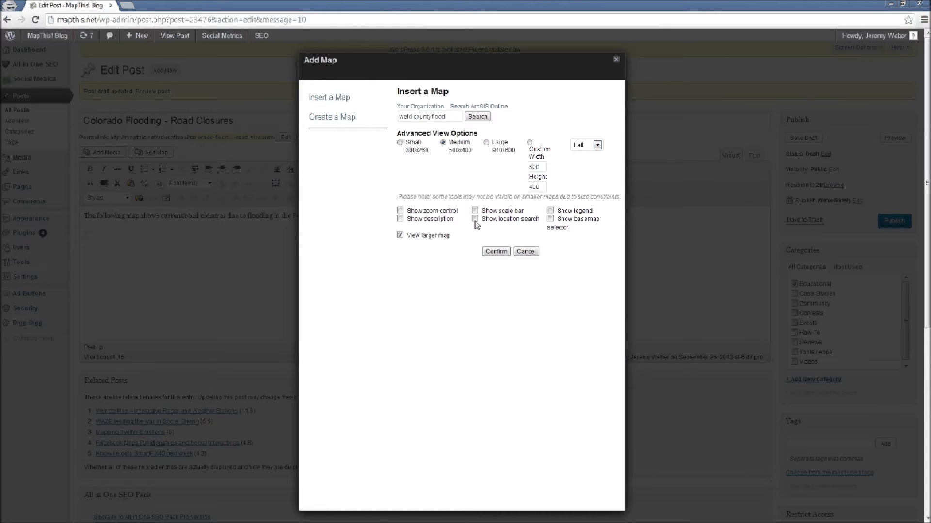
pyautogui.click(475, 219)
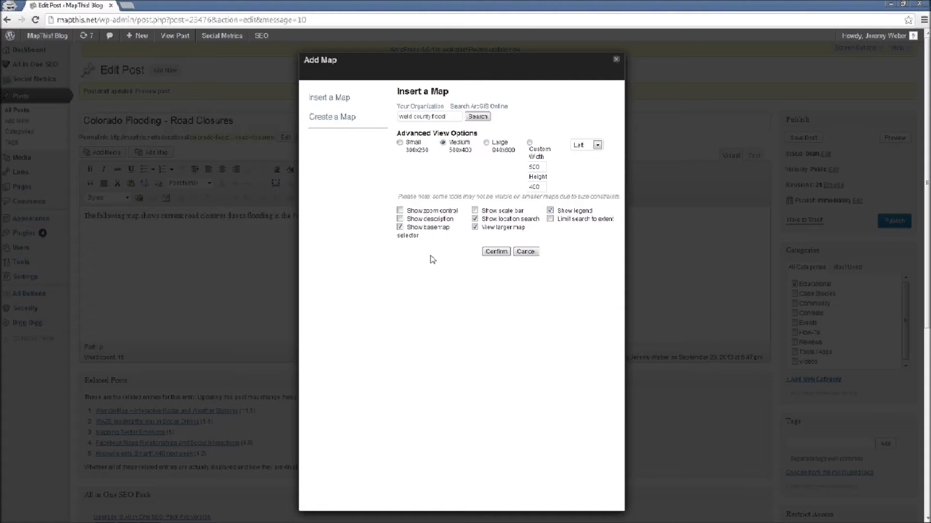
pyautogui.click(477, 116)
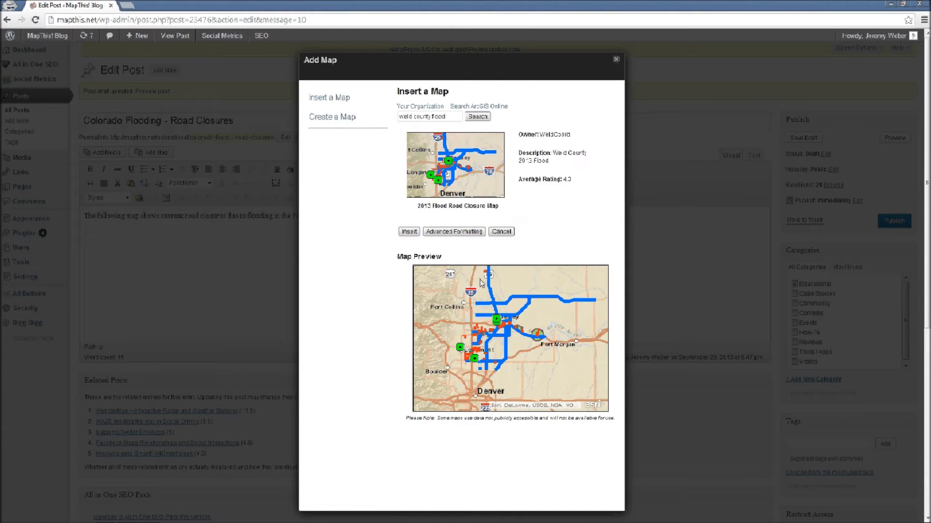
pyautogui.moveTo(418, 243)
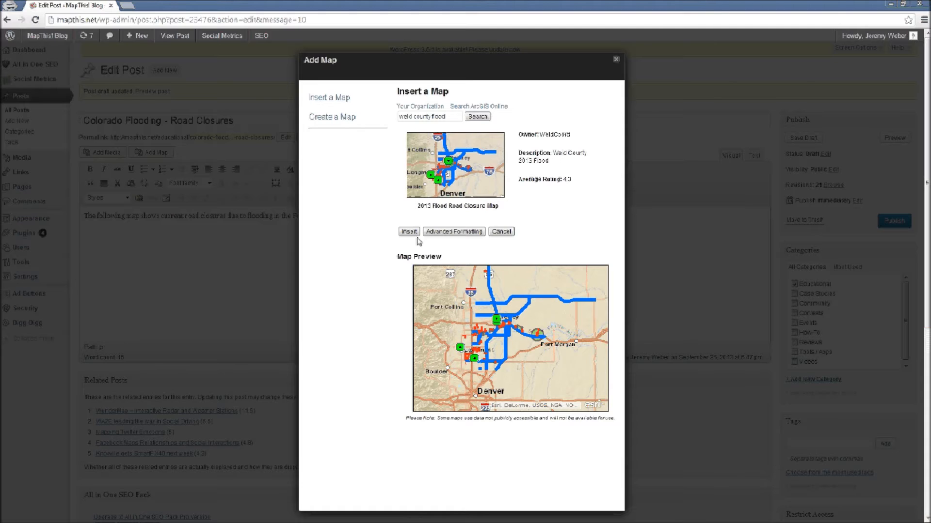
# Insert the map into the post, save the draft and preview it
pyautogui.click(408, 232)
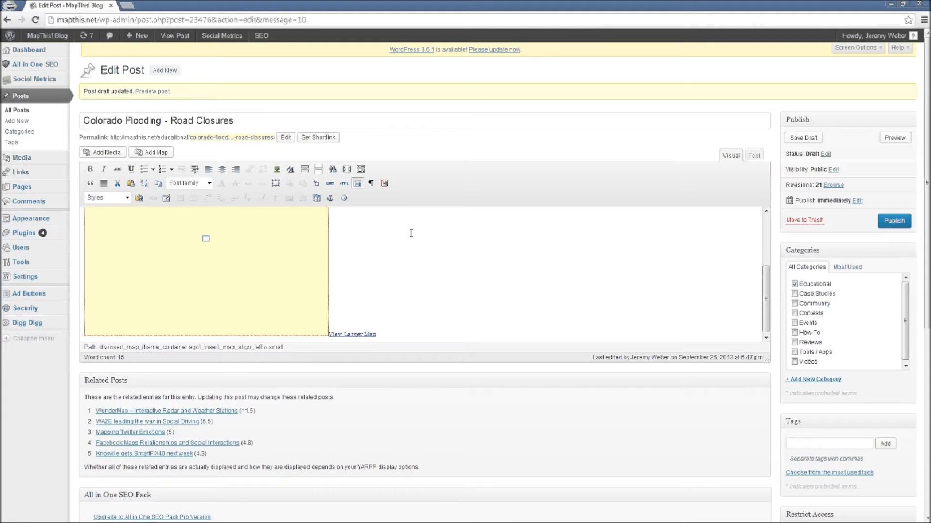
pyautogui.click(803, 138)
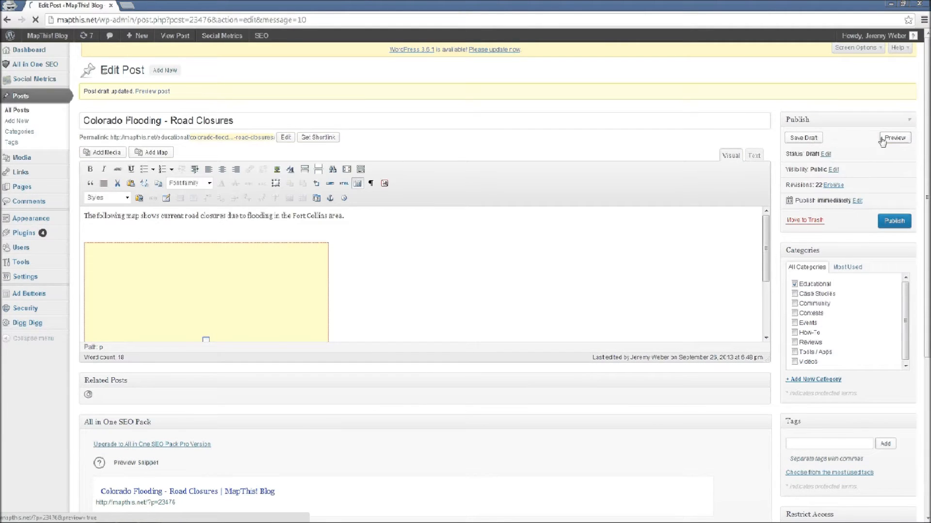
pyautogui.click(895, 138)
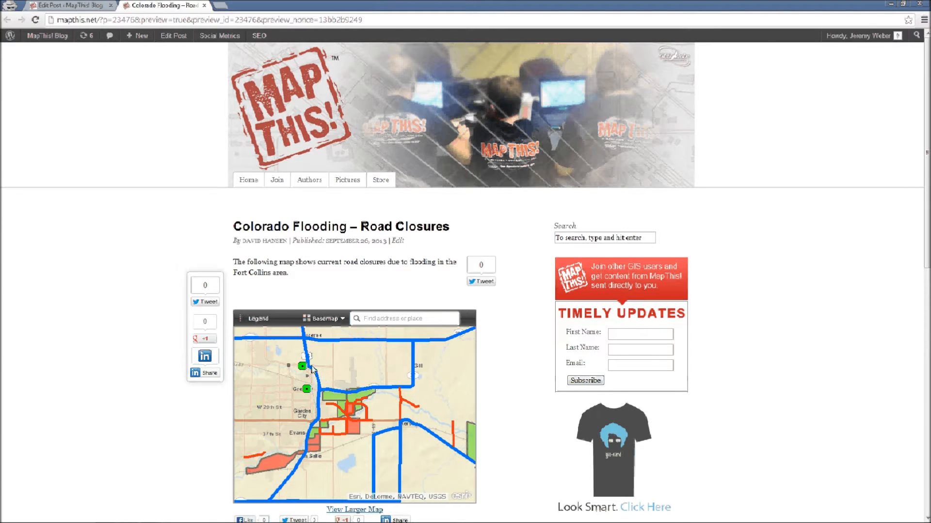
# Show a shelter's popup on the embedded map and display its legend
pyautogui.click(300, 367)
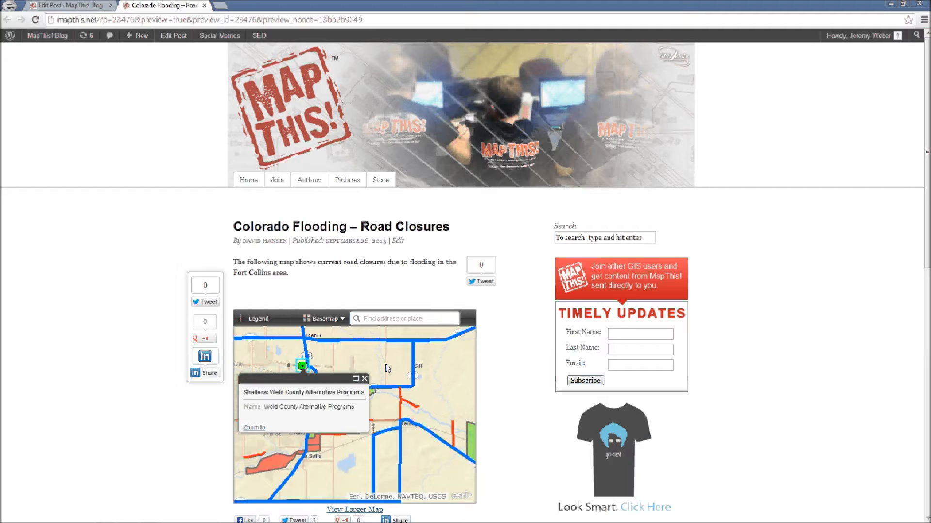
pyautogui.moveTo(254, 320)
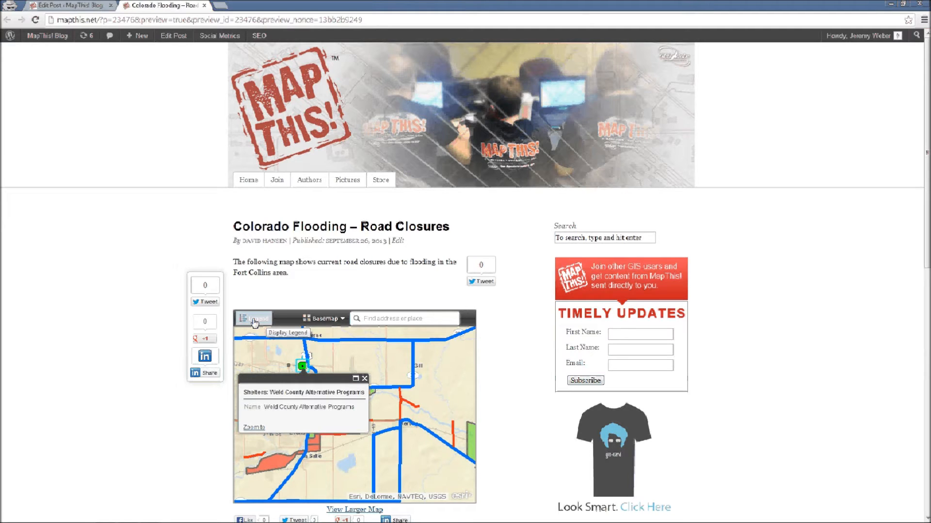
pyautogui.click(253, 318)
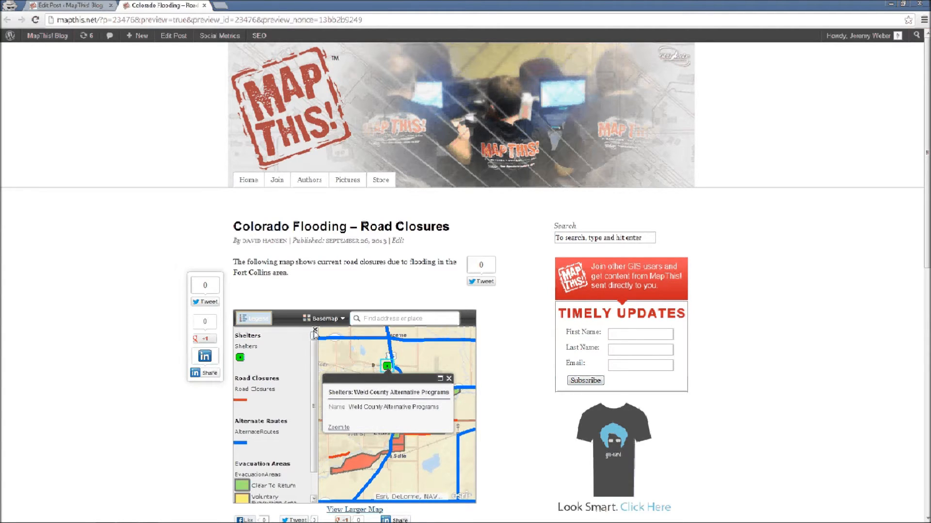
pyautogui.click(324, 318)
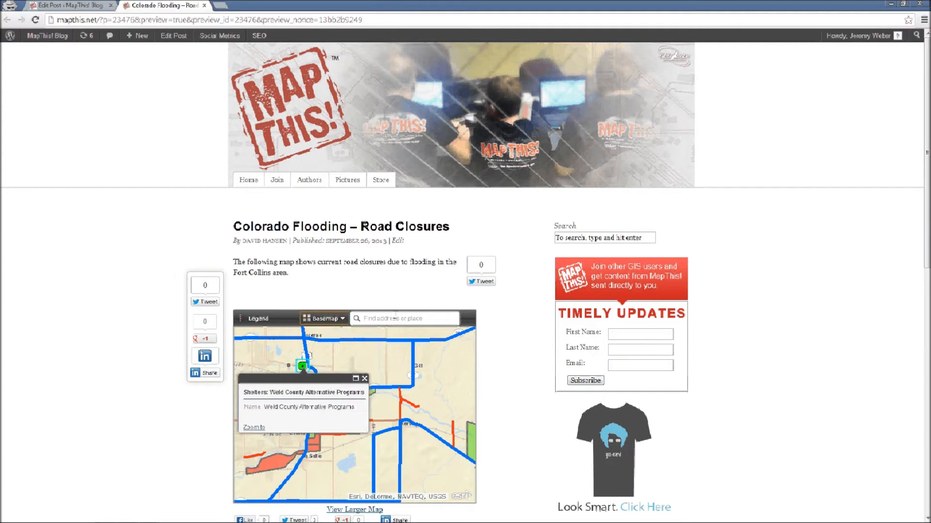
pyautogui.moveTo(378, 372)
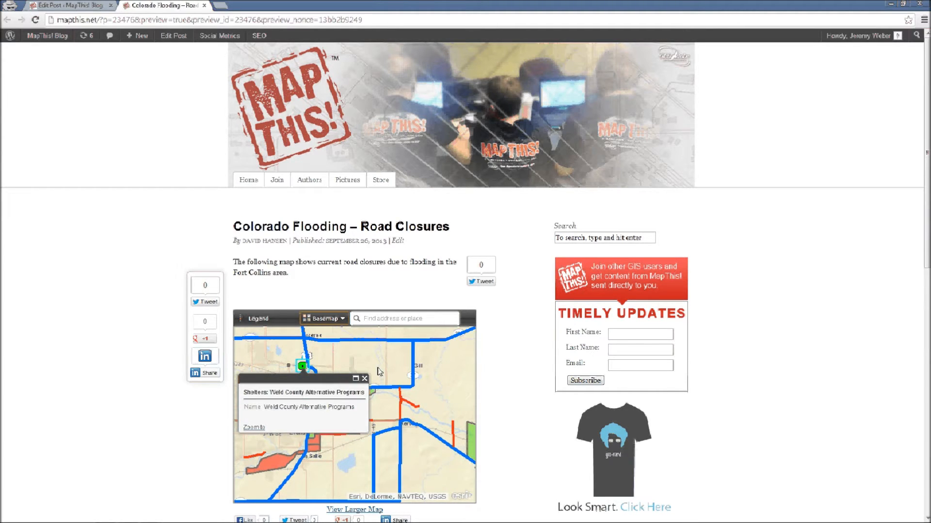
pyautogui.moveTo(365, 378)
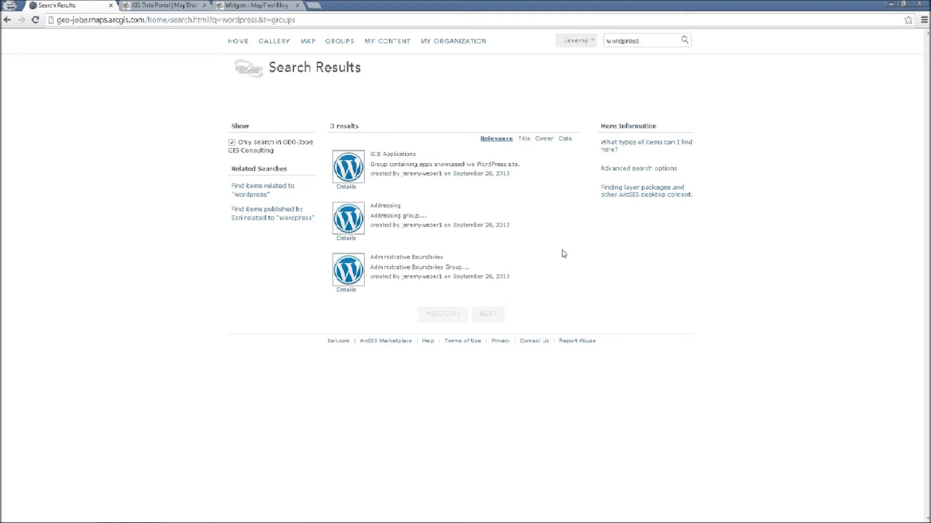
# Return to the GIS Data Portal and list the Addressing group's content
pyautogui.click(160, 5)
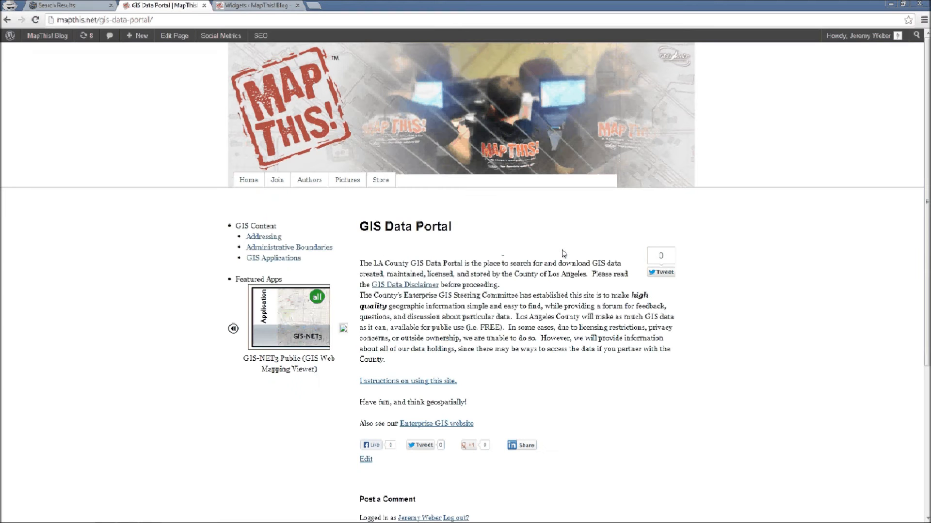
pyautogui.moveTo(278, 217)
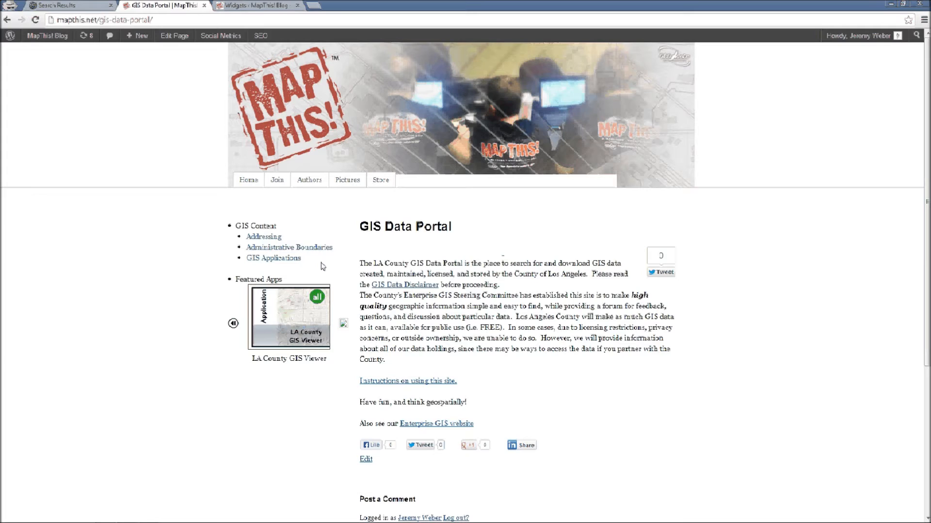
pyautogui.moveTo(276, 236)
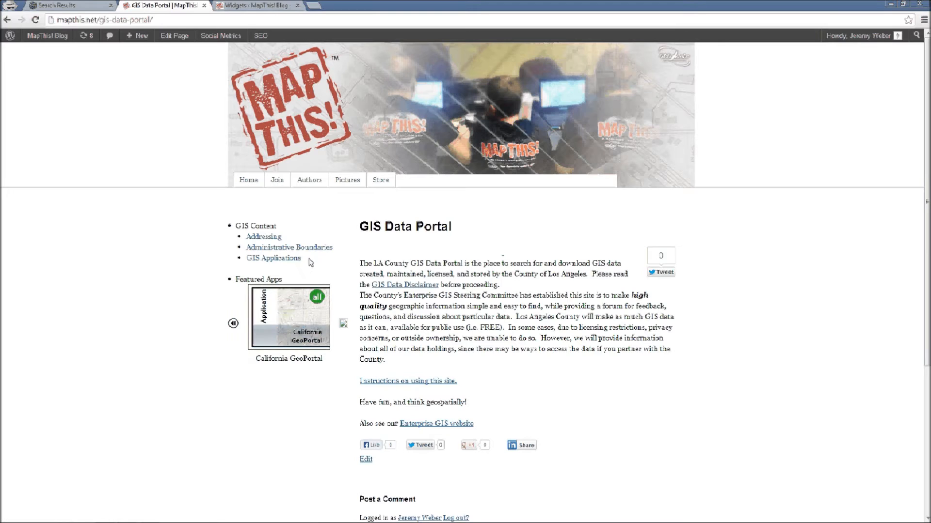
pyautogui.moveTo(270, 241)
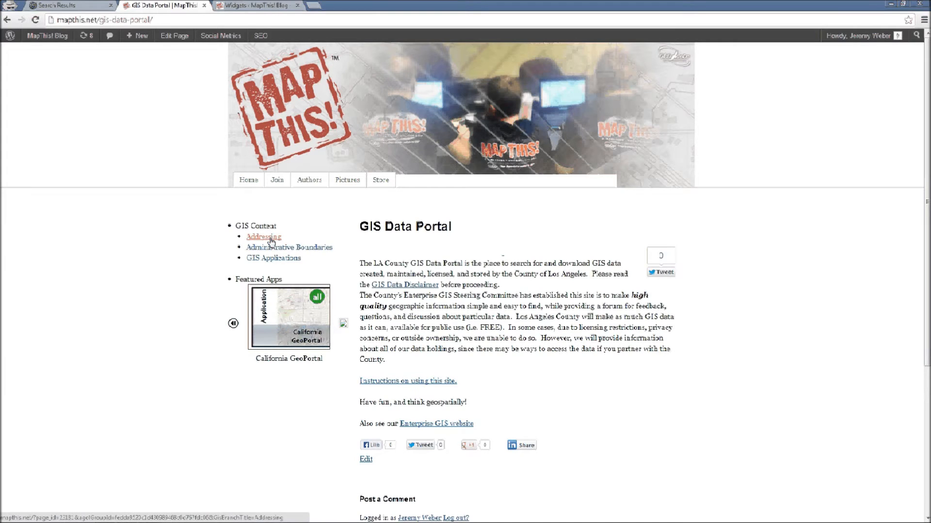
pyautogui.click(263, 236)
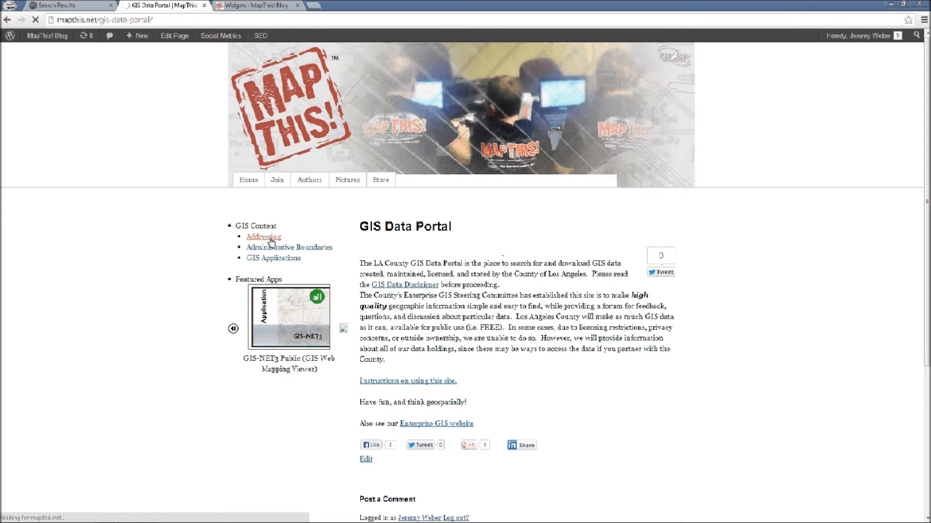
pyautogui.click(263, 236)
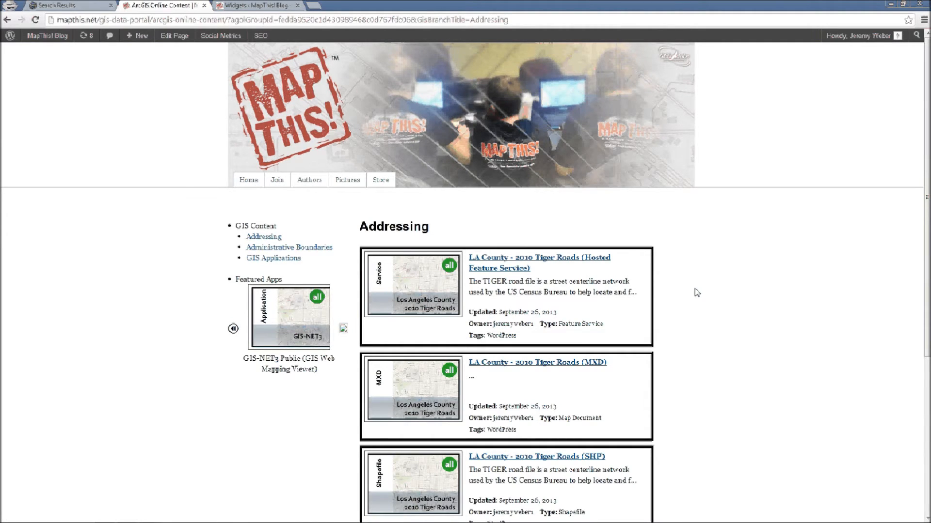
pyautogui.scroll(-3)
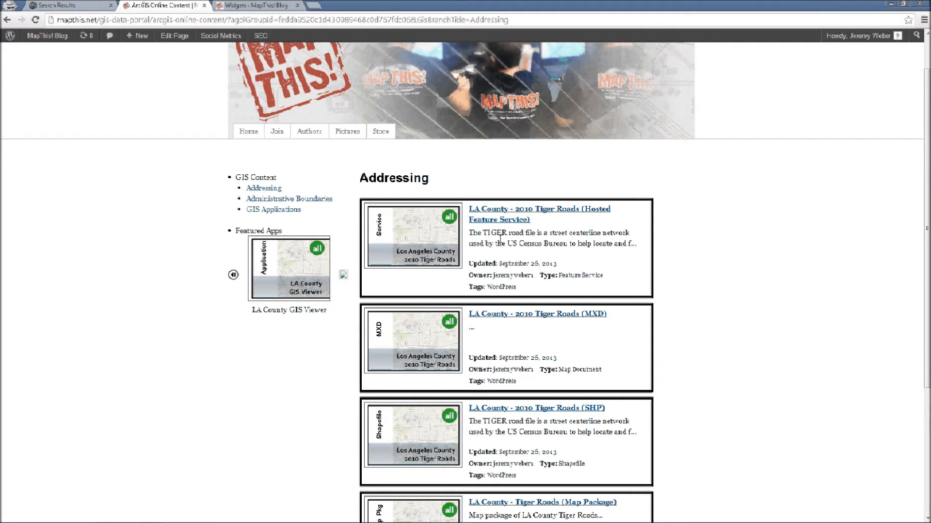
pyautogui.moveTo(505, 275)
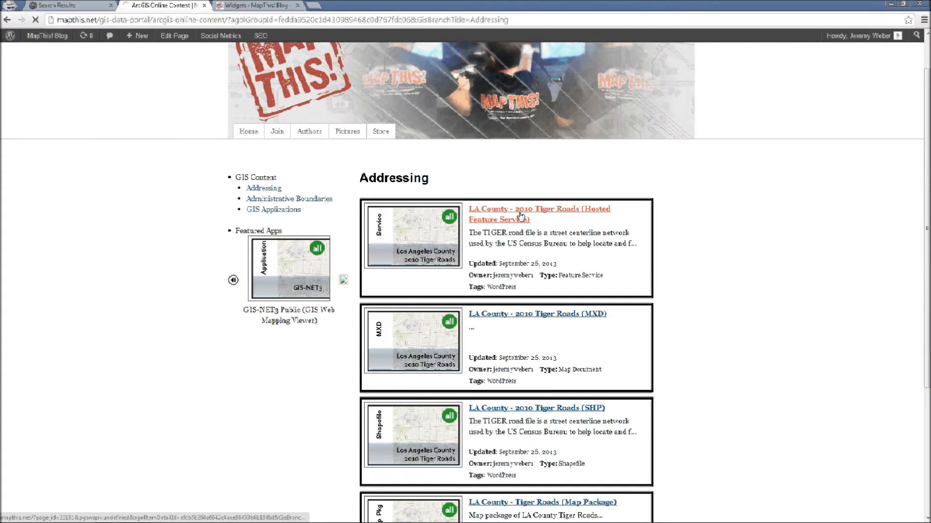
# Show the LA County - 2010 Tiger Roads (Hosted Feature Service) details page
pyautogui.click(518, 214)
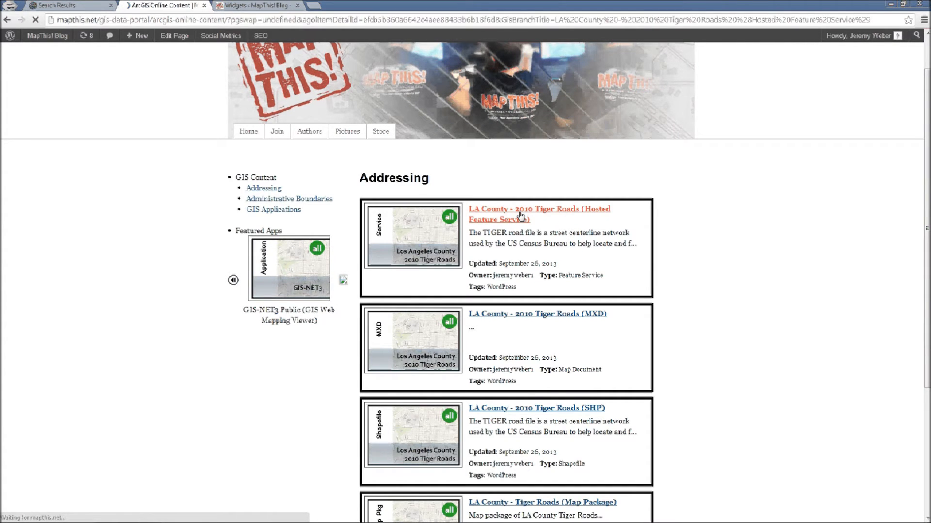
pyautogui.click(519, 215)
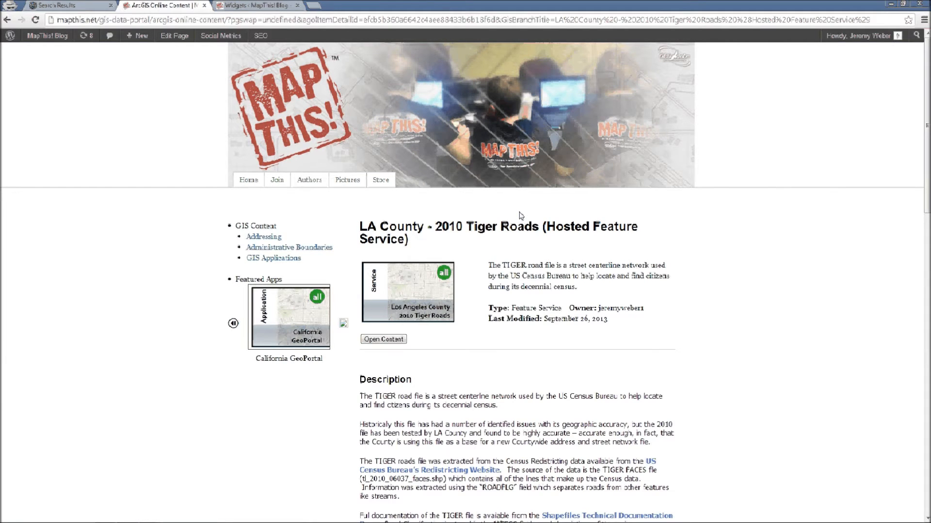
pyautogui.moveTo(719, 238)
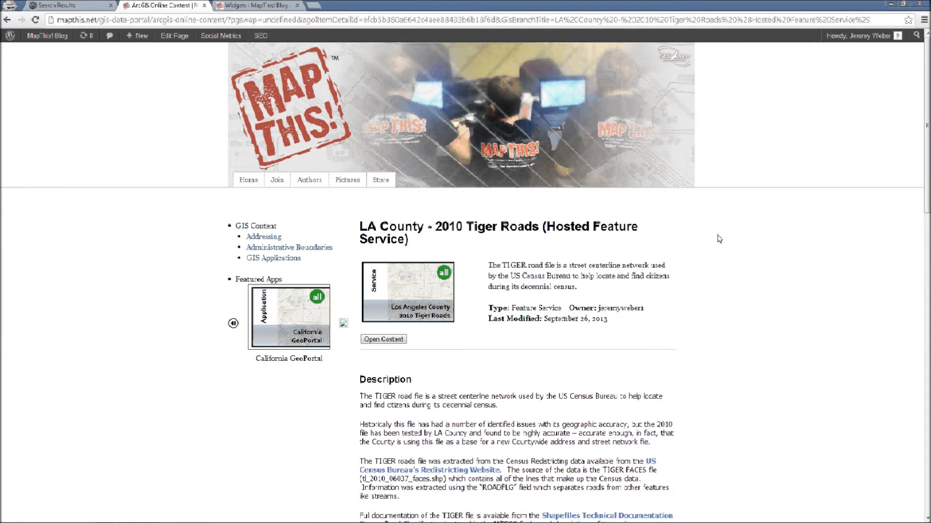
pyautogui.scroll(-3)
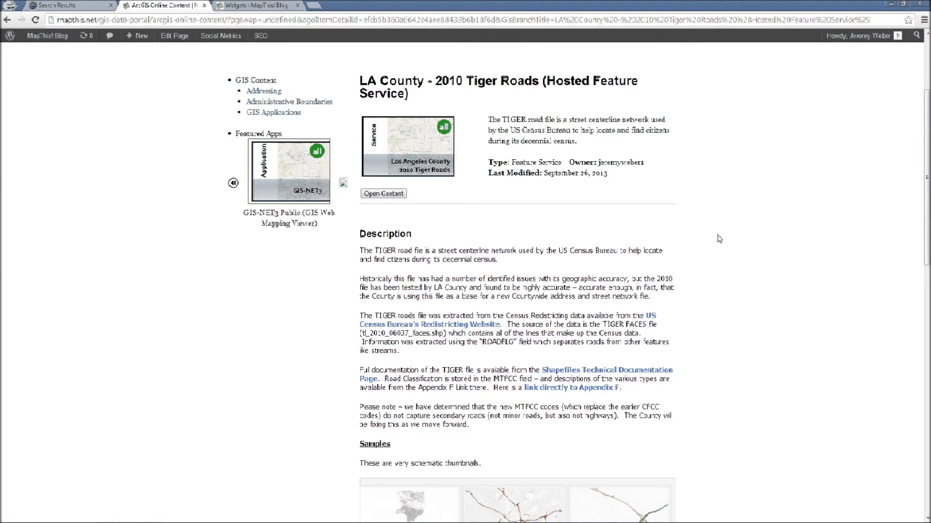
pyautogui.click(232, 182)
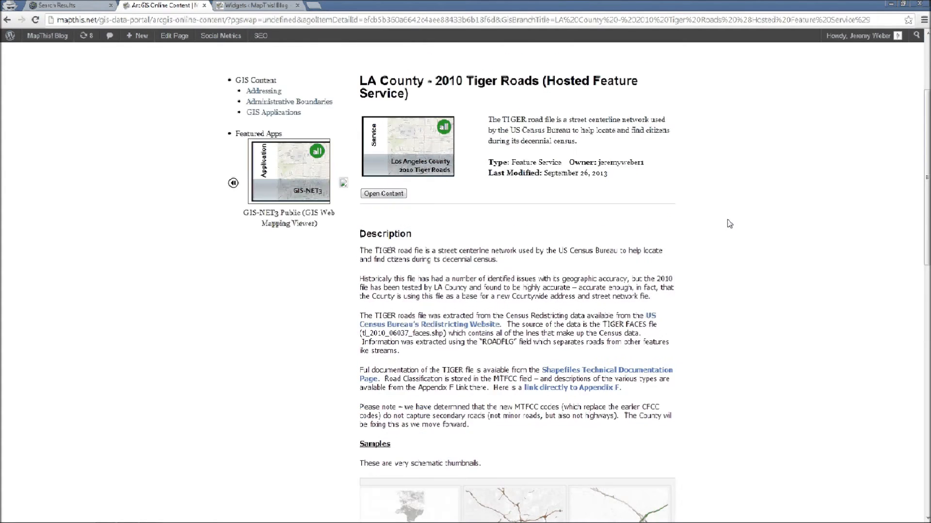
pyautogui.moveTo(529, 212)
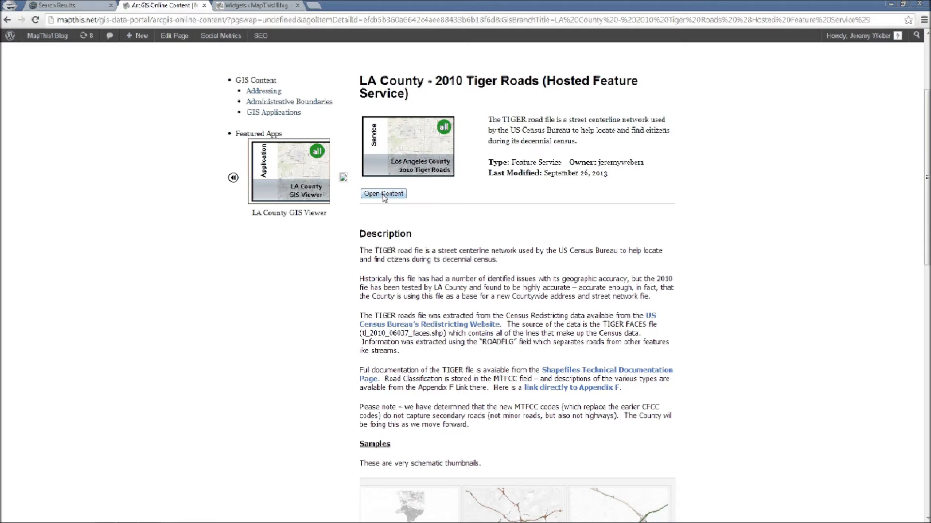
# Open Tiger Roads in ArcGIS Online Map Viewer and dismiss the layer drawing warning
pyautogui.click(384, 193)
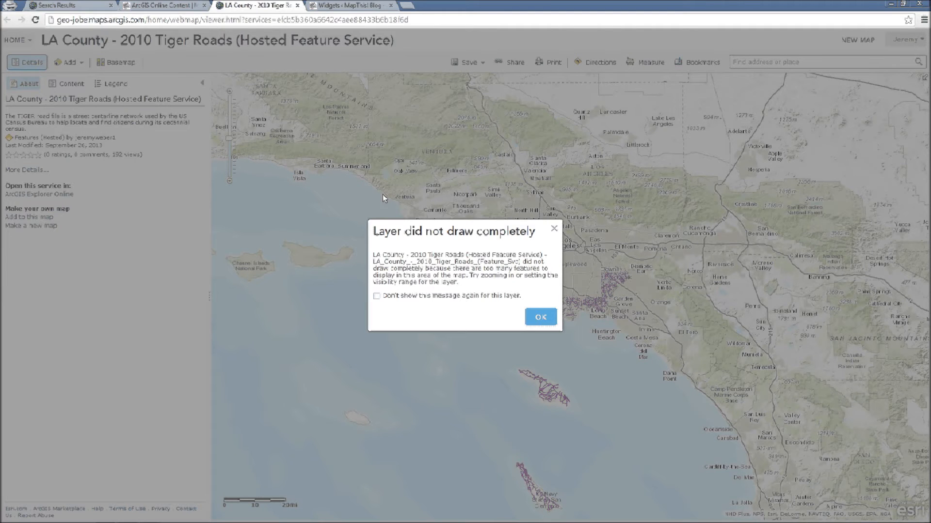
pyautogui.click(541, 316)
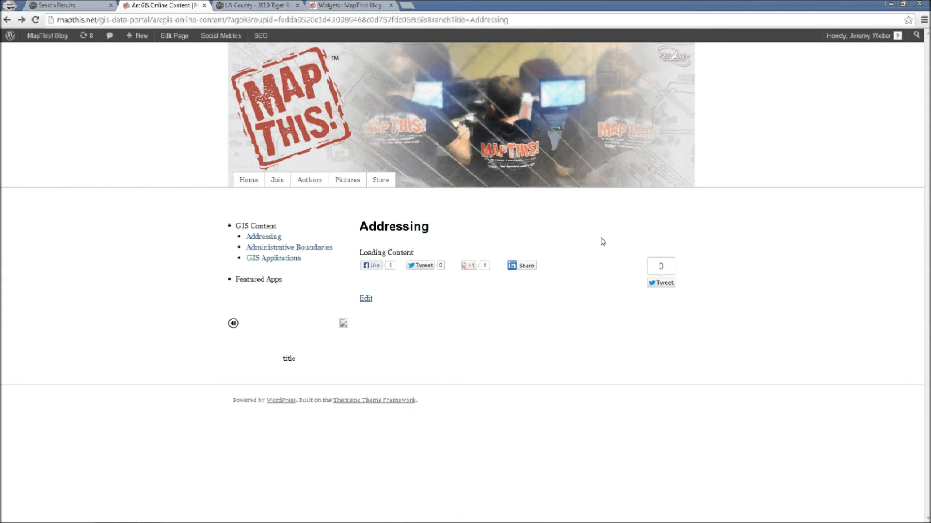
# Show the Tiger Roads (SHP) details, start the tigerroads.zip download, then leave the tab
pyautogui.scroll(-3)
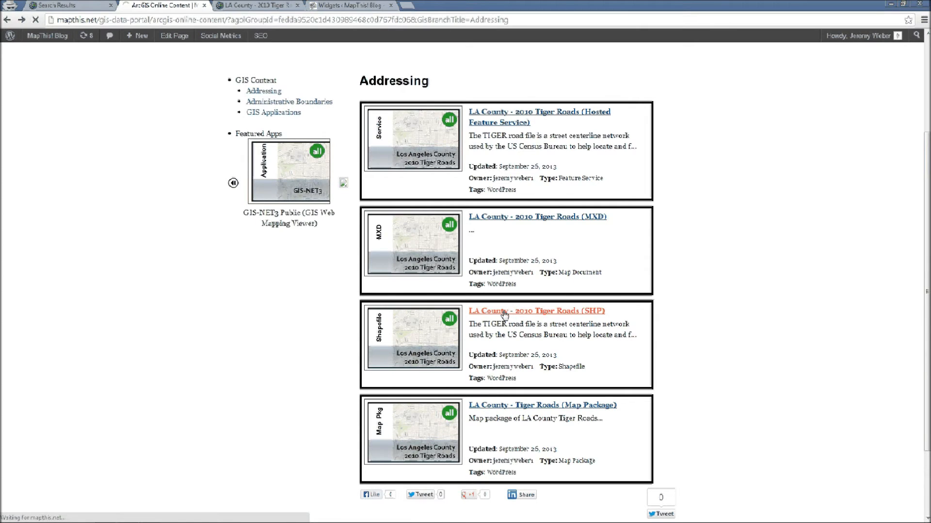
pyautogui.click(537, 311)
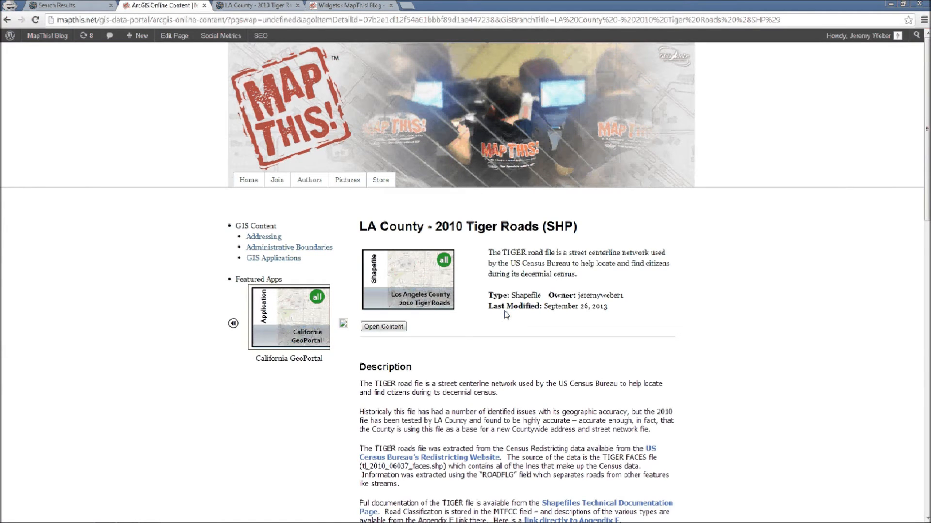
pyautogui.scroll(-3)
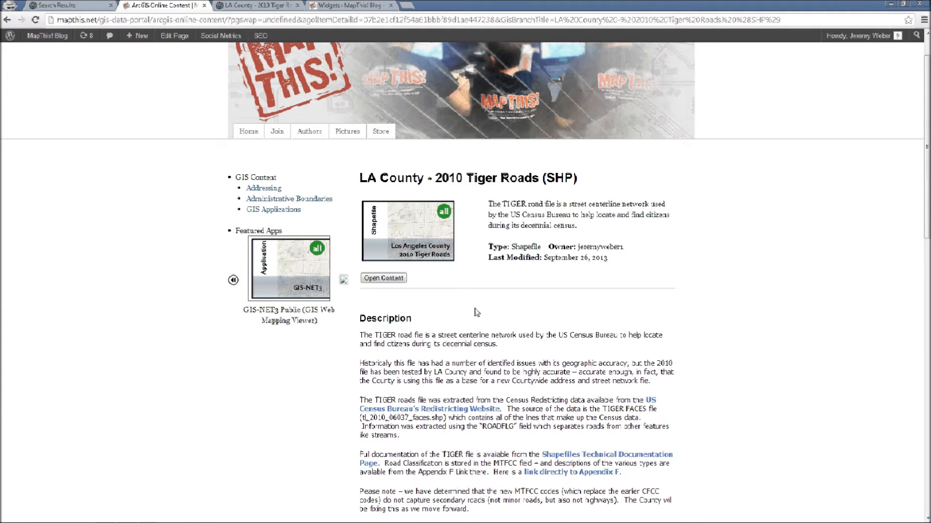
pyautogui.click(384, 277)
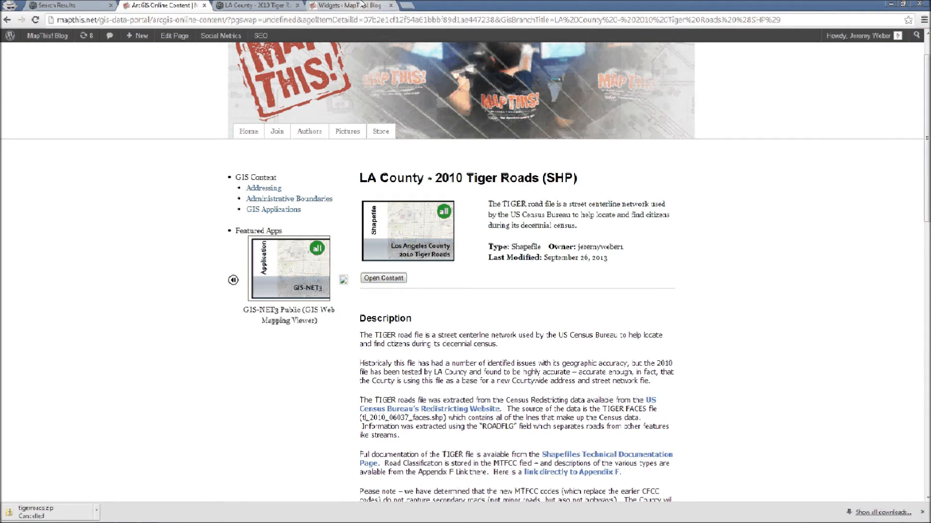
pyautogui.click(349, 5)
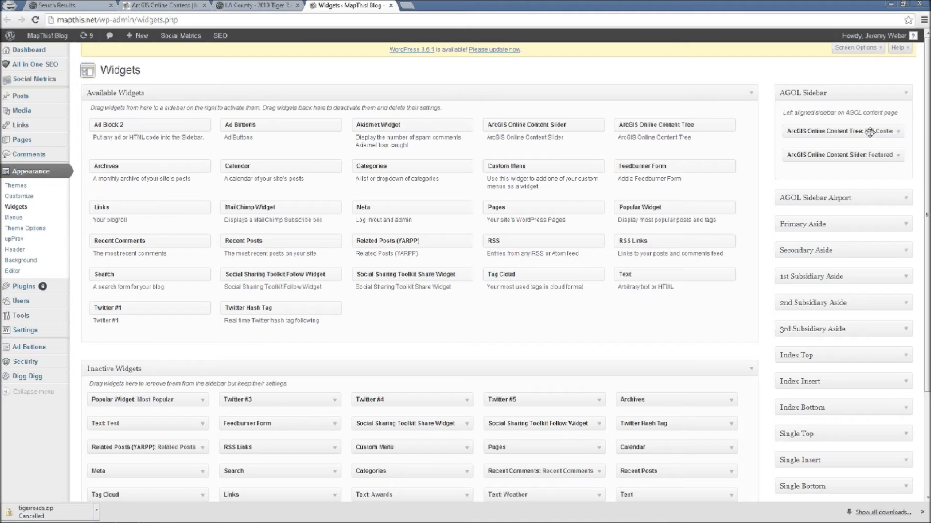
# Switch the GIS Content tree widget's Filter Type from Tag to Group and select a group
pyautogui.click(842, 132)
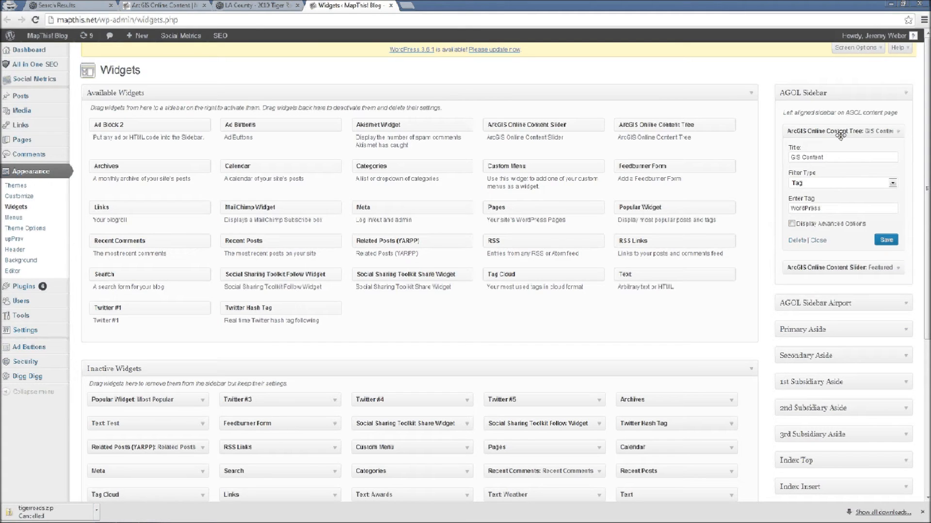
pyautogui.click(842, 157)
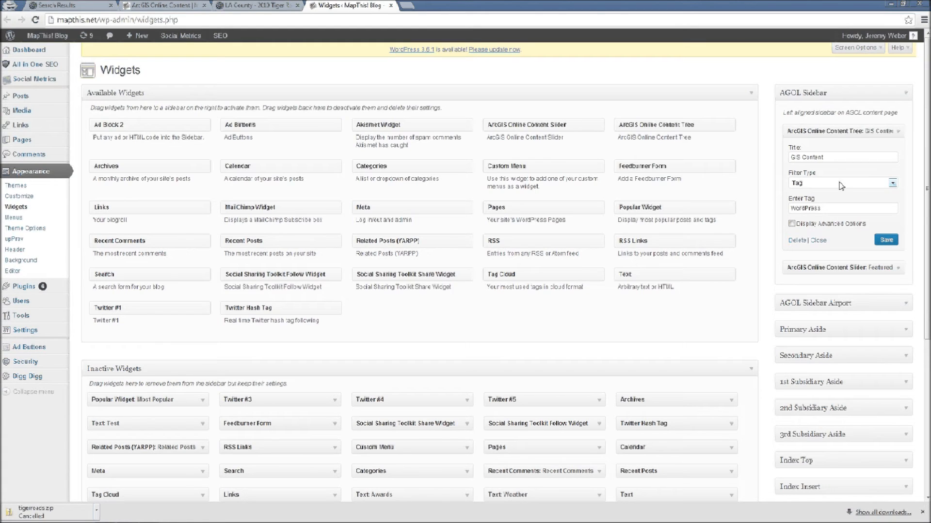
pyautogui.moveTo(809, 185)
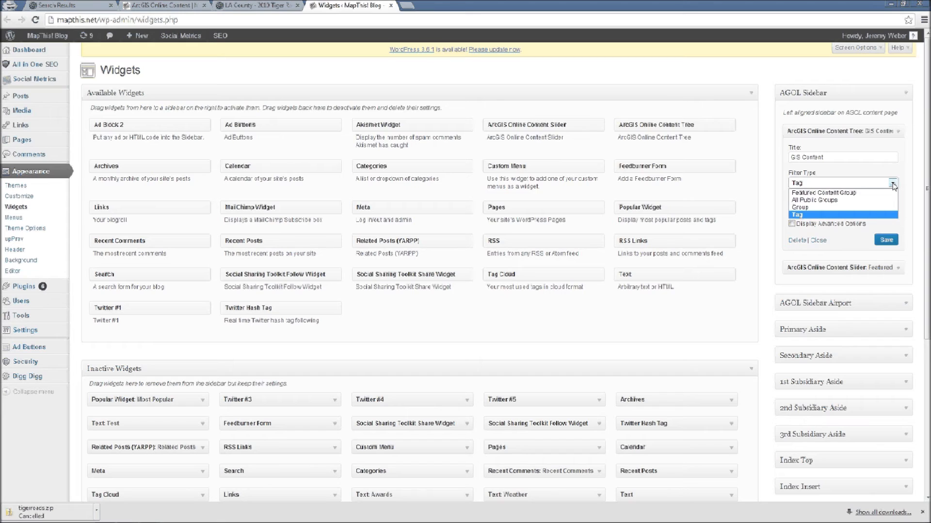
pyautogui.moveTo(869, 195)
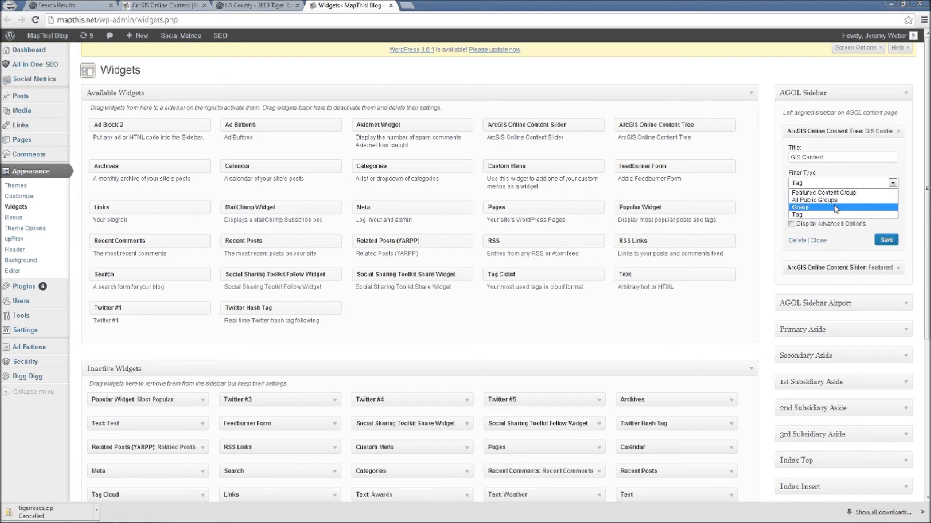
pyautogui.click(798, 206)
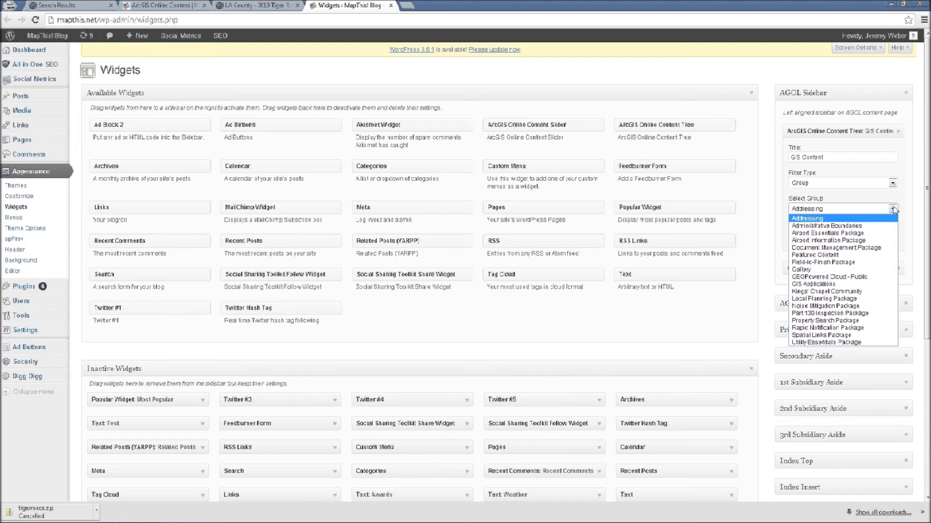
pyautogui.moveTo(851, 262)
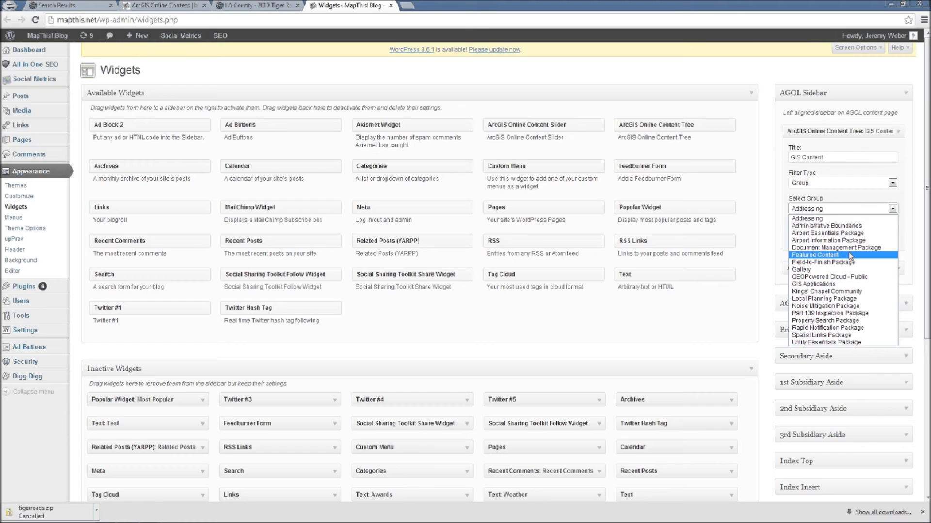
pyautogui.click(807, 218)
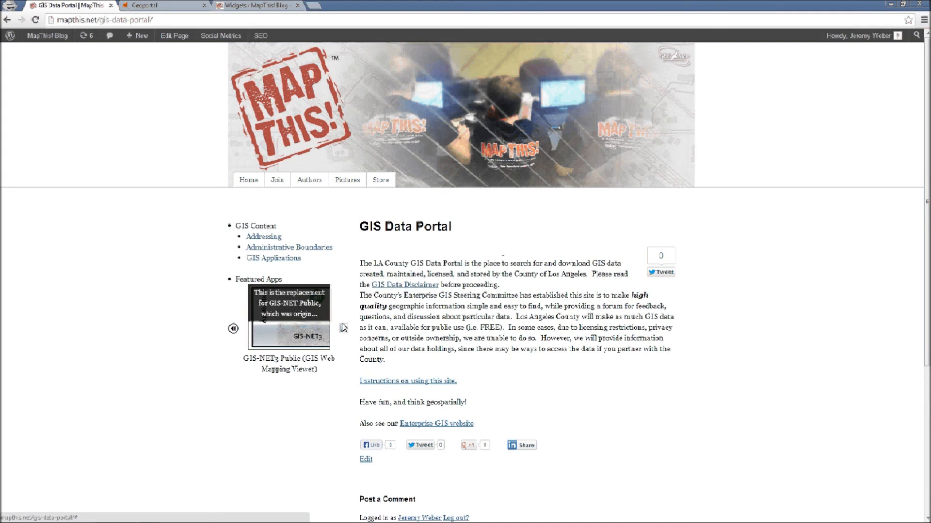
# Advance the Featured Apps slider to California GeoPortal and open that featured app
pyautogui.click(343, 328)
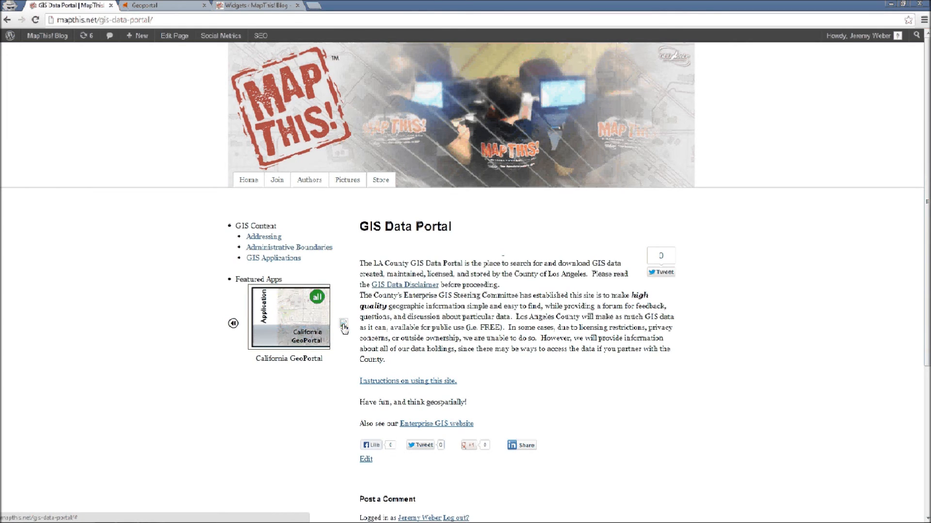
pyautogui.click(343, 324)
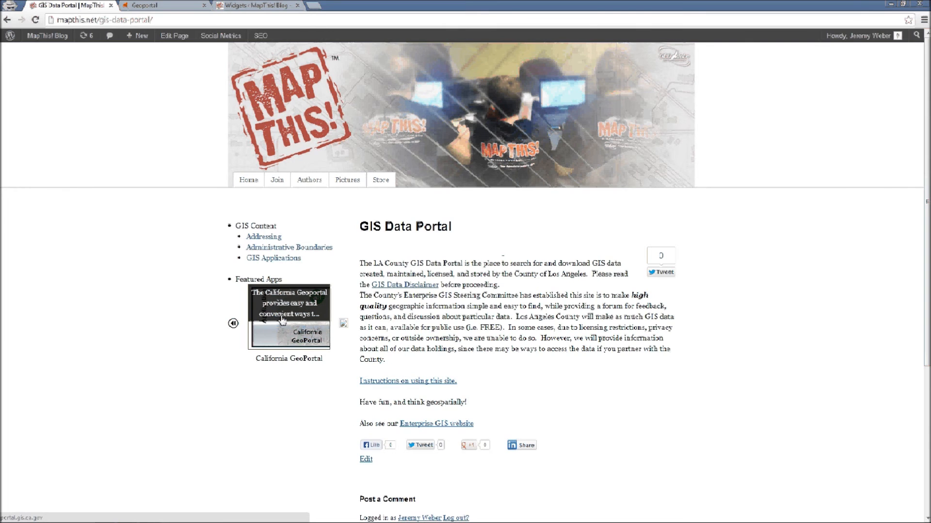
pyautogui.click(145, 6)
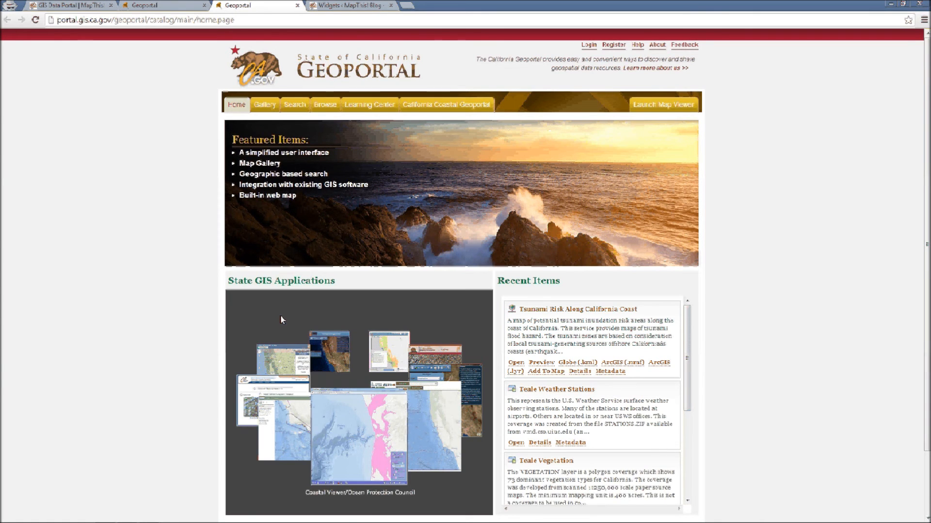
# Back in Widgets, switch the Featured Apps content slider's Filter Type from Group to Tag
pyautogui.click(352, 7)
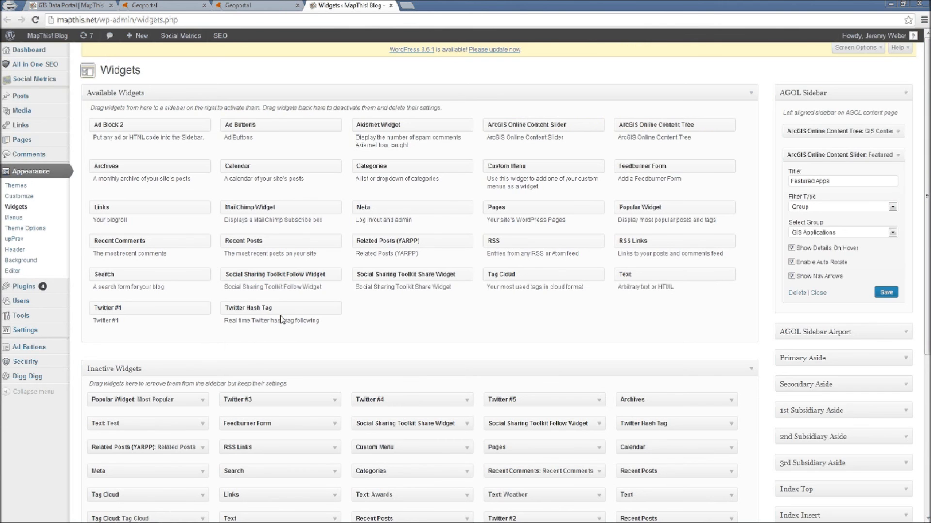
pyautogui.moveTo(564, 317)
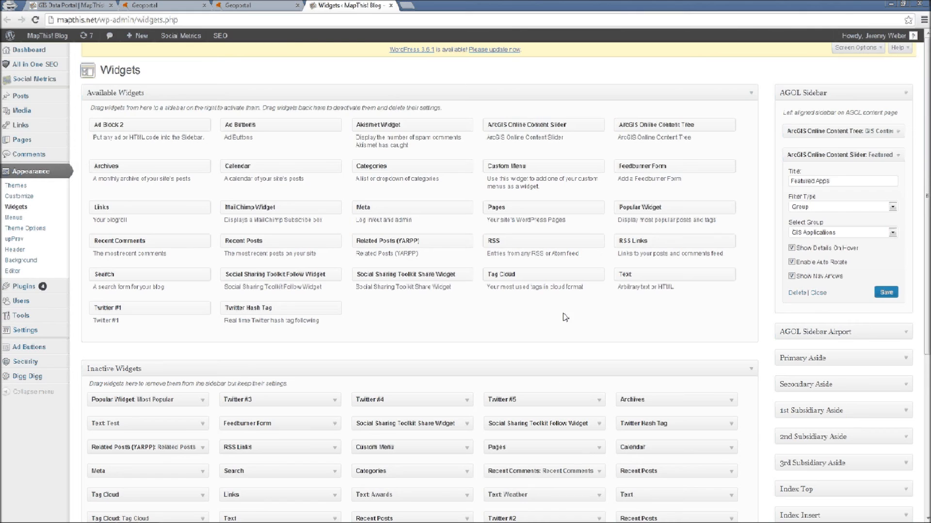
pyautogui.moveTo(824, 192)
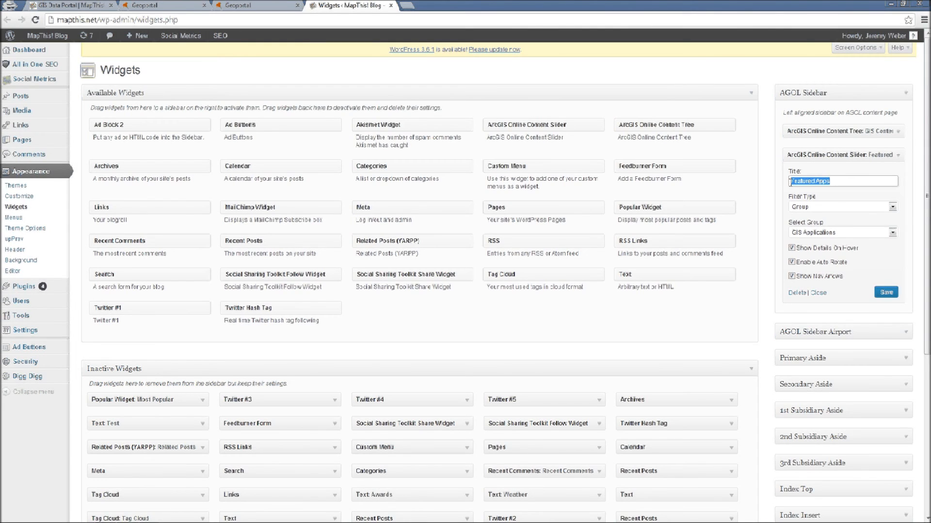
pyautogui.moveTo(841, 200)
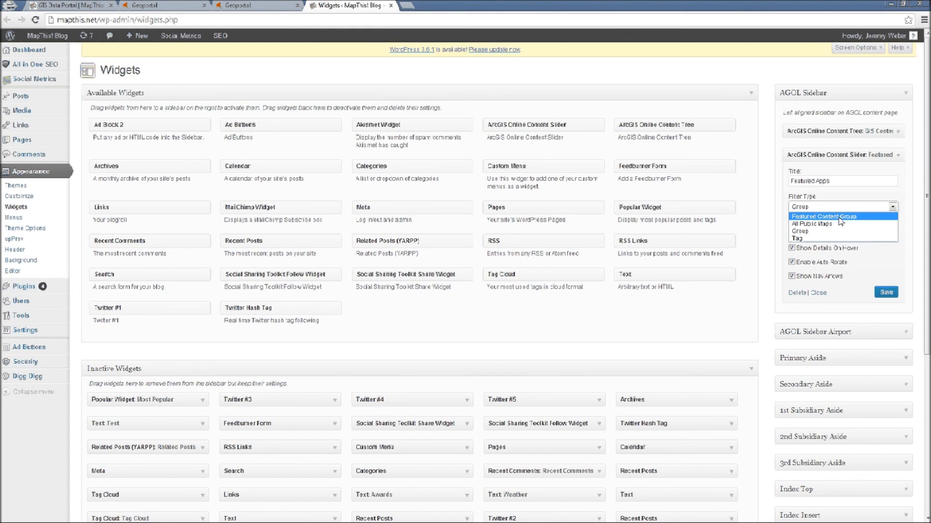
pyautogui.moveTo(811, 223)
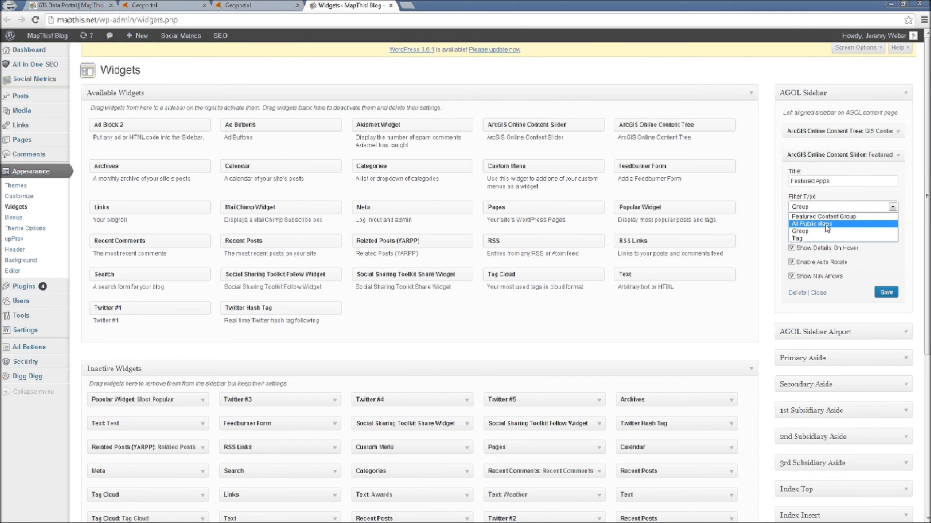
pyautogui.moveTo(806, 232)
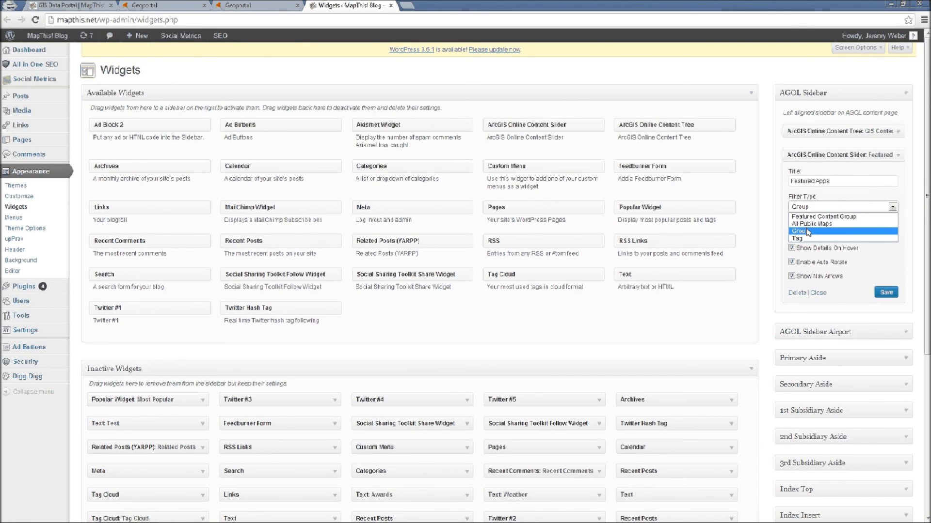
pyautogui.click(807, 231)
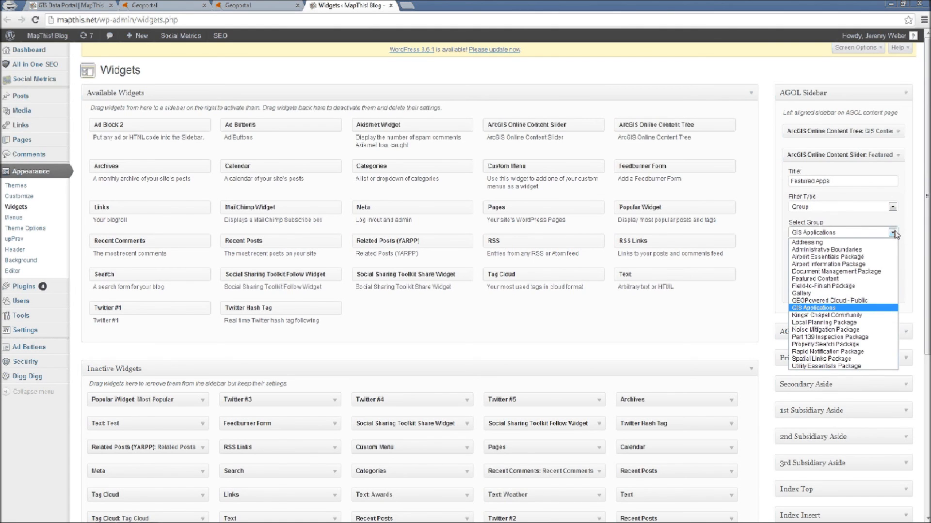
pyautogui.moveTo(842, 286)
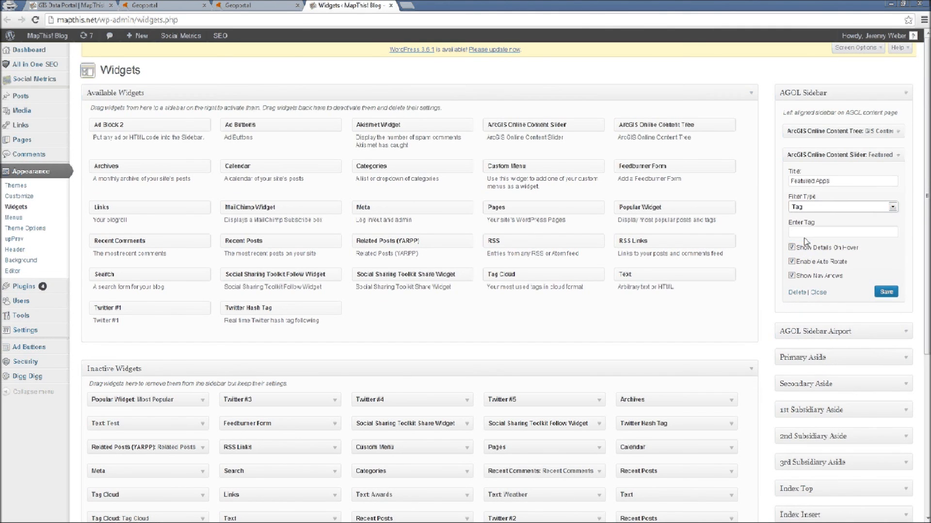
pyautogui.click(843, 231)
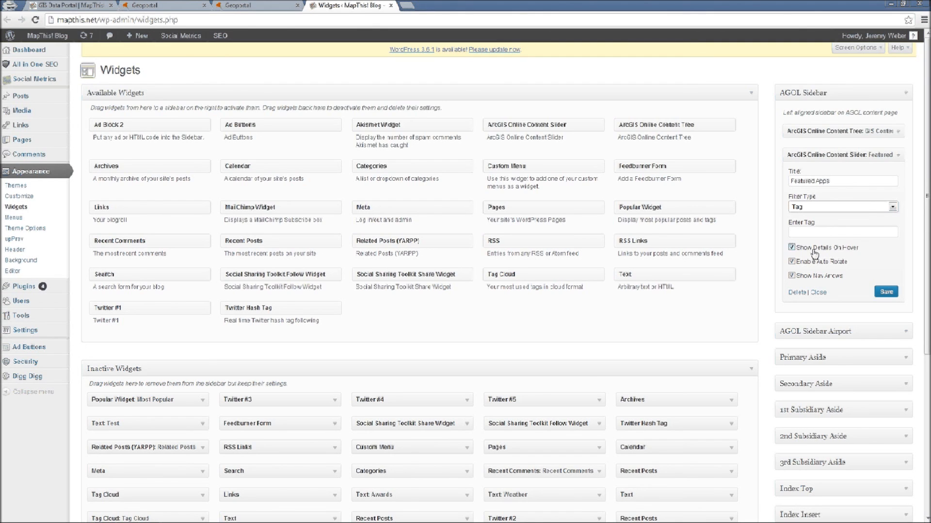
pyautogui.moveTo(818, 250)
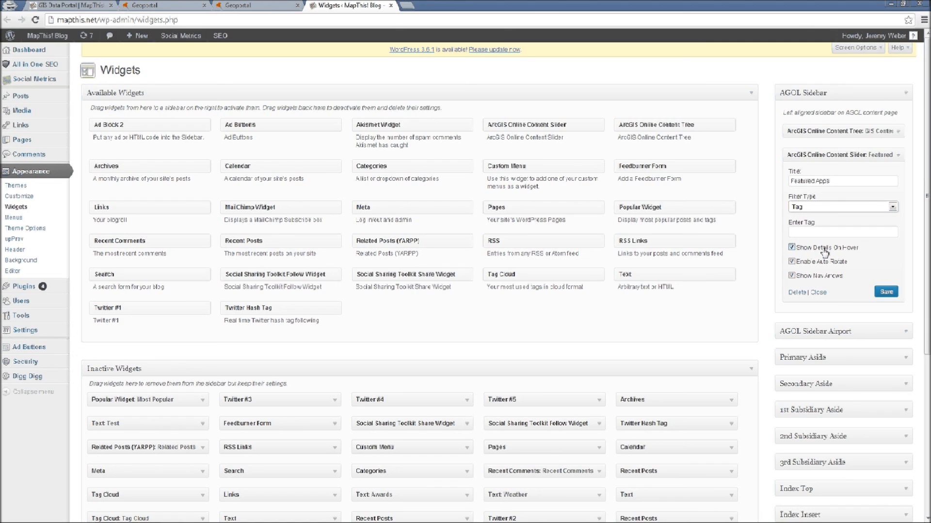